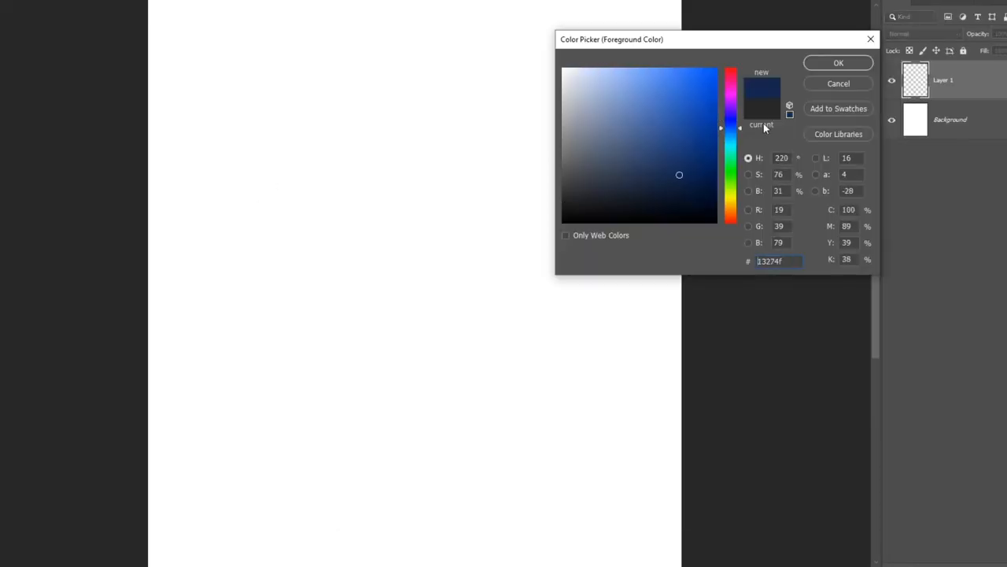
# Confirm dark navy #13274f as the foreground drawing colour
pyautogui.click(838, 62)
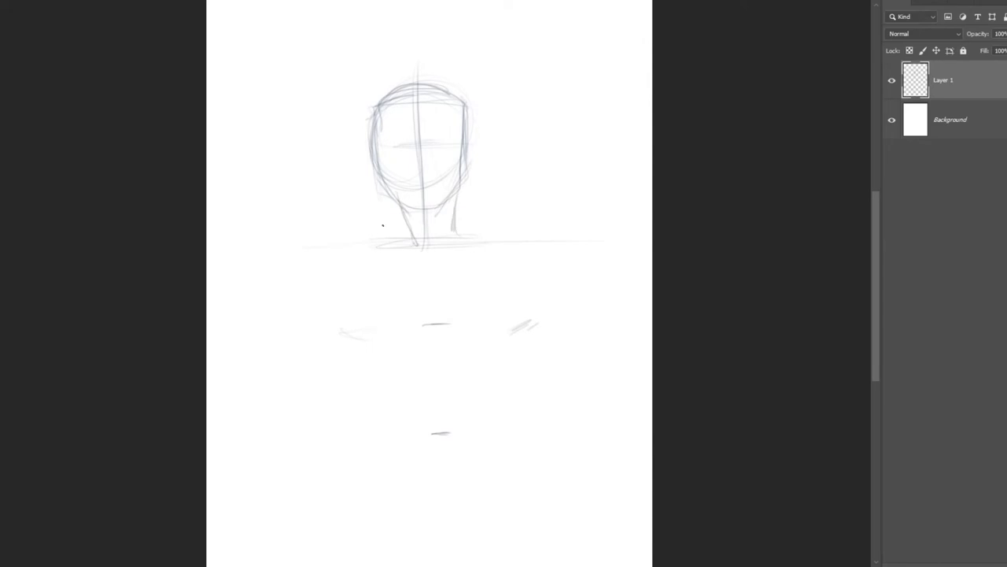
# Sketch light lines for the neck, shoulders, chest, abdomen, both arms and a hand circle
pyautogui.moveTo(386, 221); pyautogui.dragTo(535, 236)
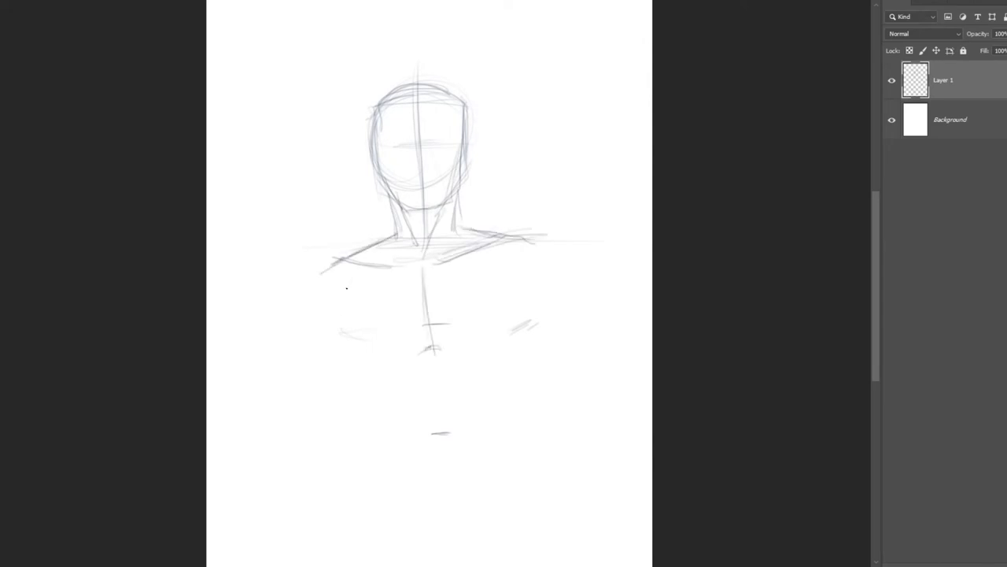
pyautogui.moveTo(370, 283); pyautogui.dragTo(488, 369)
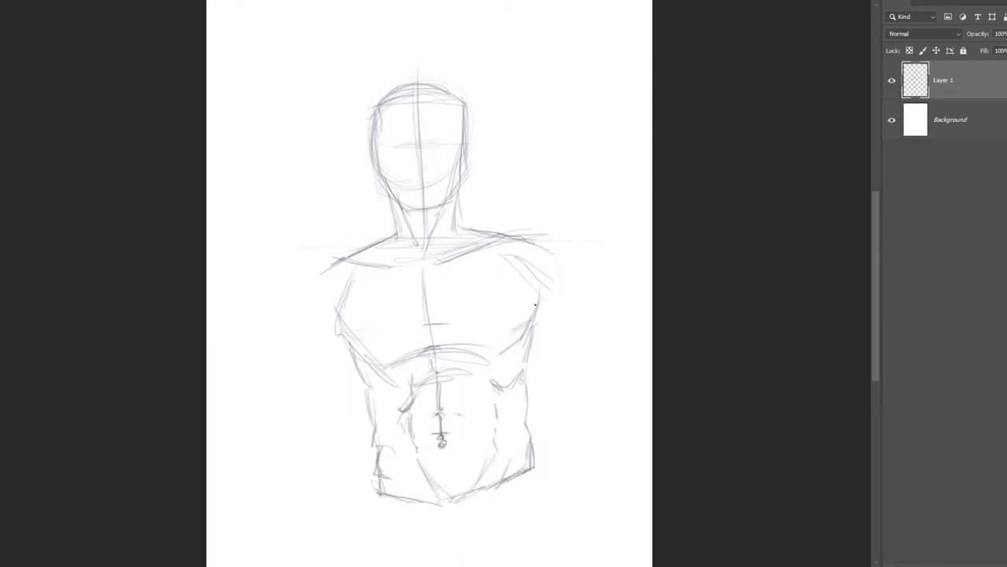
pyautogui.moveTo(543, 259); pyautogui.dragTo(566, 386)
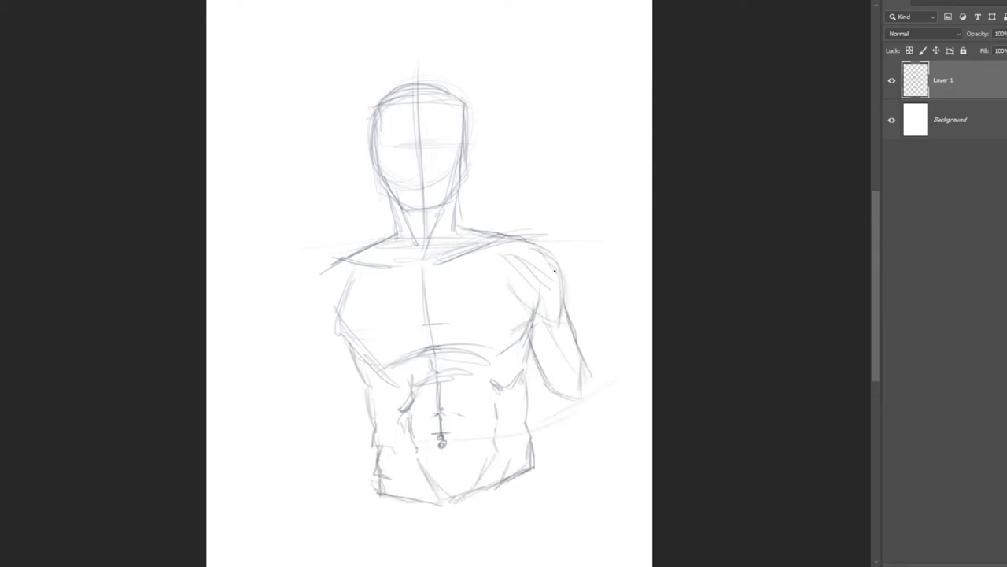
pyautogui.moveTo(551, 276); pyautogui.dragTo(594, 480)
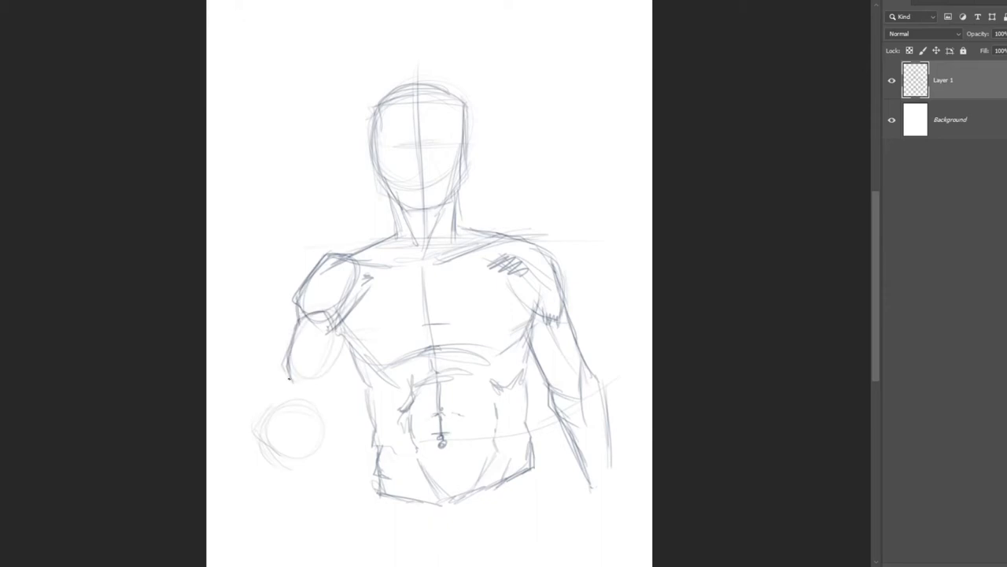
pyautogui.moveTo(314, 370); pyautogui.dragTo(283, 425)
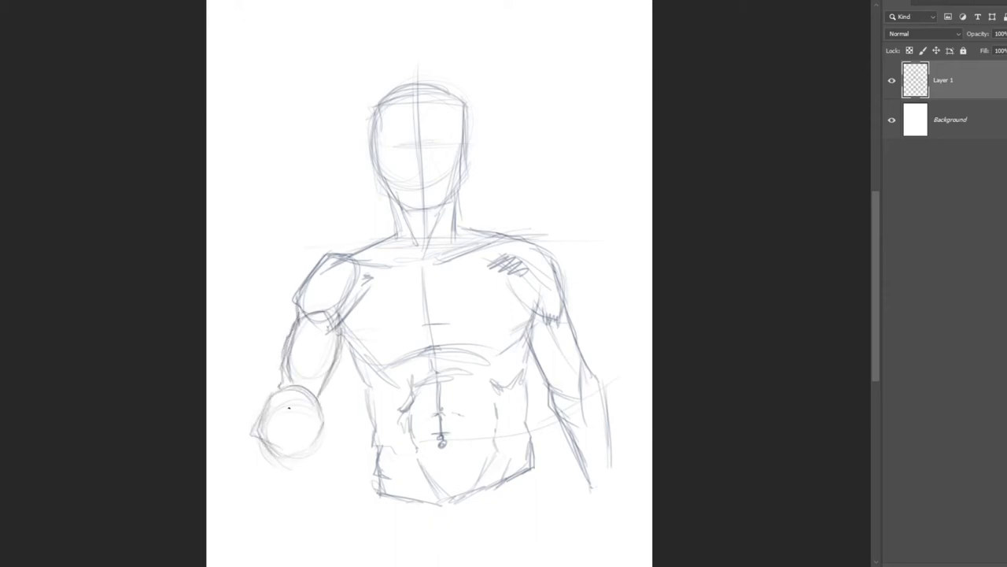
pyautogui.moveTo(268, 409); pyautogui.dragTo(299, 441)
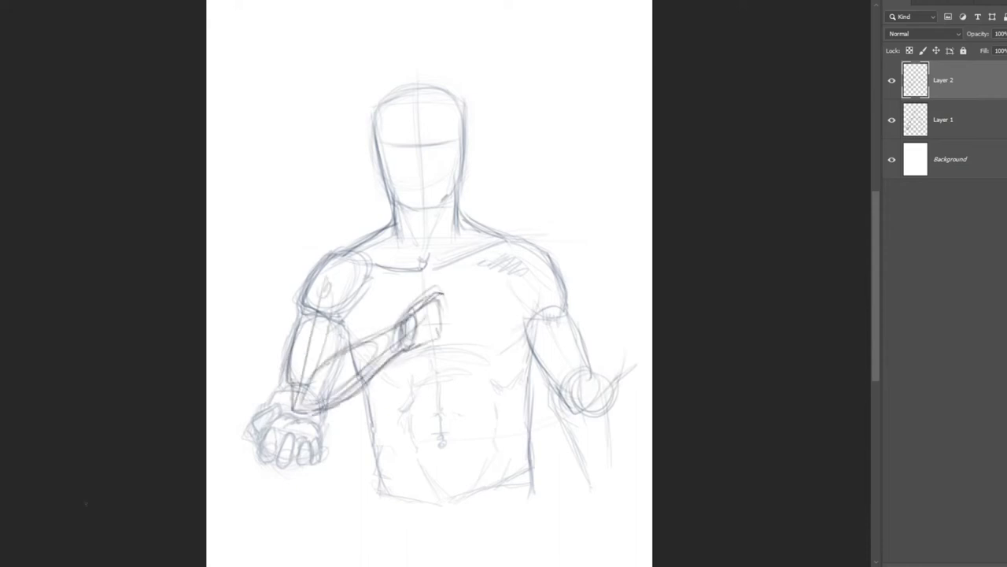
# Draw the arm bent across the chest in darker strokes and toggle the layer to compare
pyautogui.moveTo(410, 299); pyautogui.dragTo(472, 322)
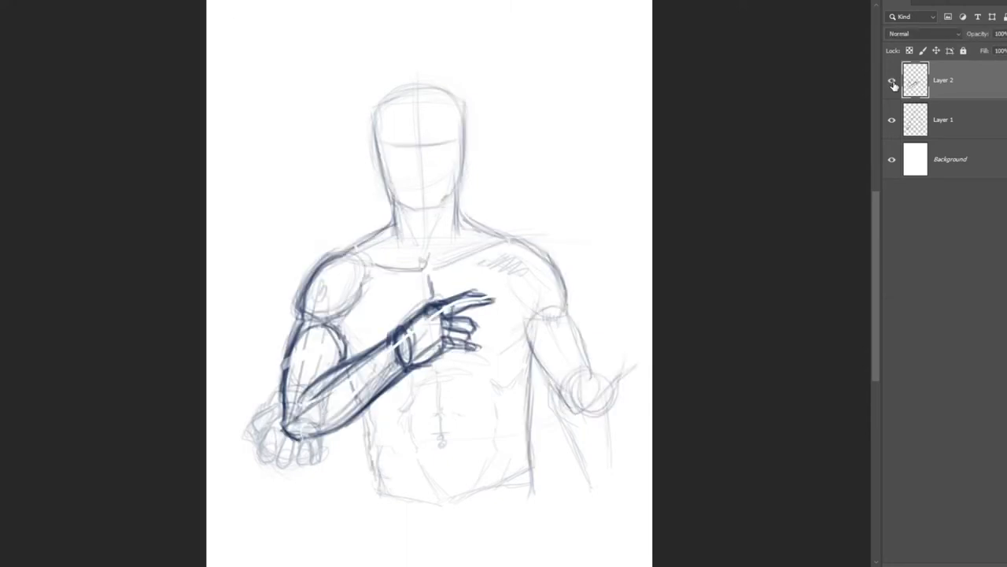
pyautogui.click(891, 80)
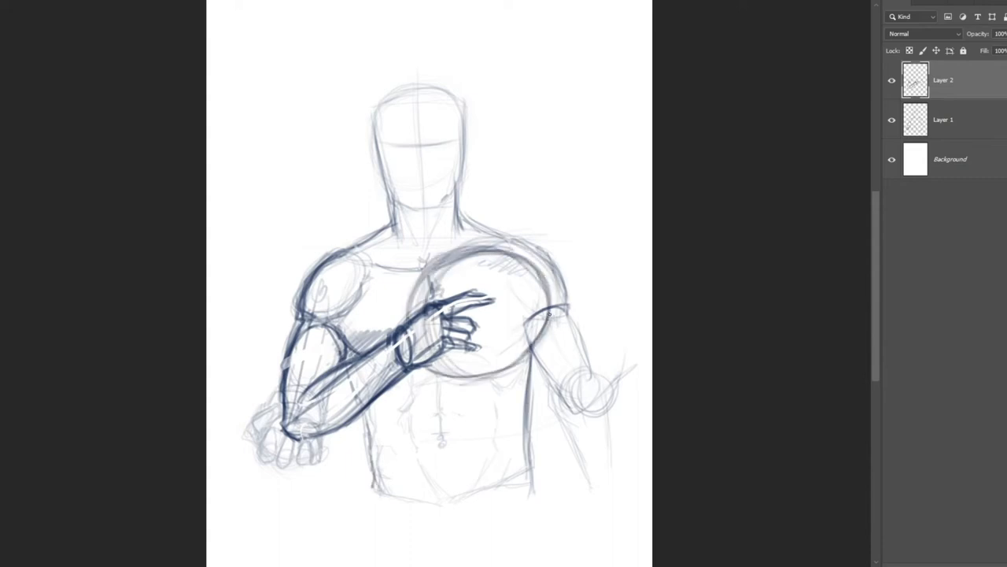
# Ink the round fruit at the chest, the adjacent upper arm and a left-shoulder line
pyautogui.moveTo(535, 330); pyautogui.dragTo(574, 370)
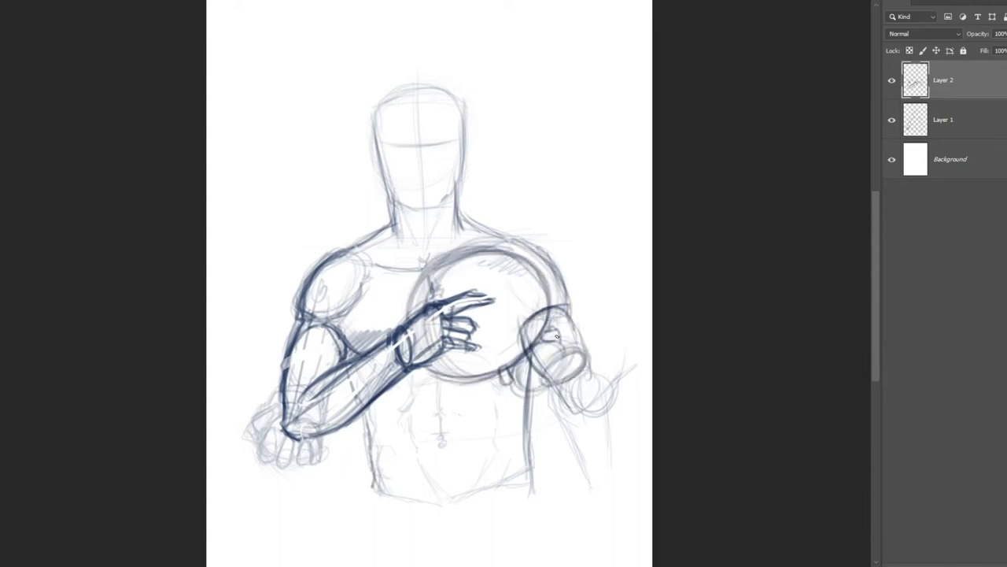
pyautogui.moveTo(519, 331); pyautogui.dragTo(551, 378)
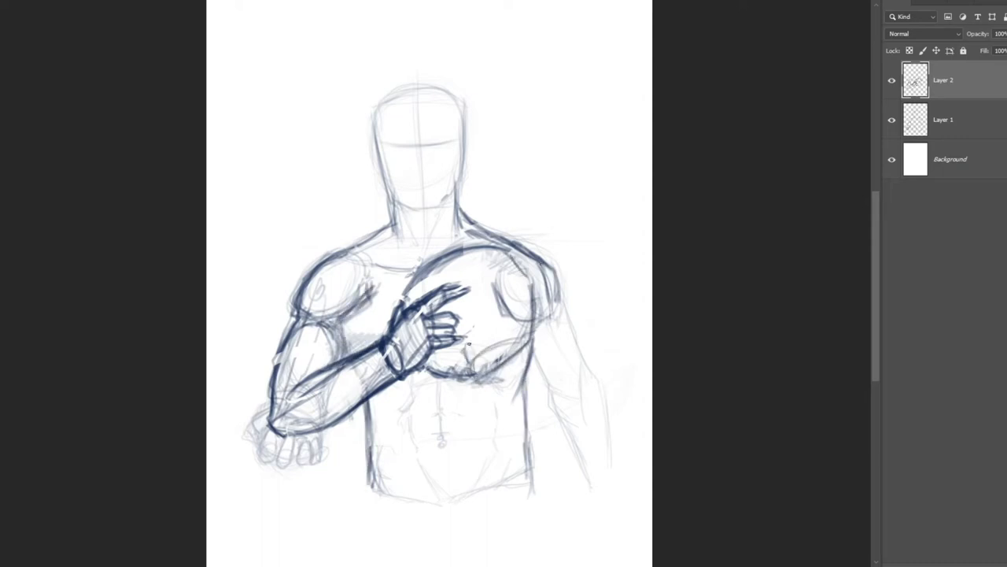
pyautogui.moveTo(472, 346); pyautogui.dragTo(511, 354)
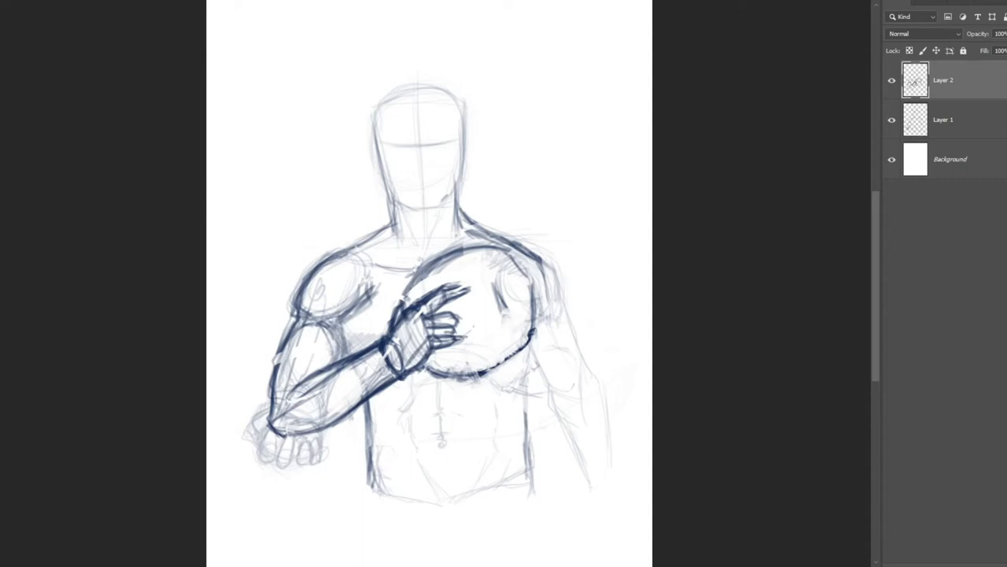
pyautogui.moveTo(604, 290)
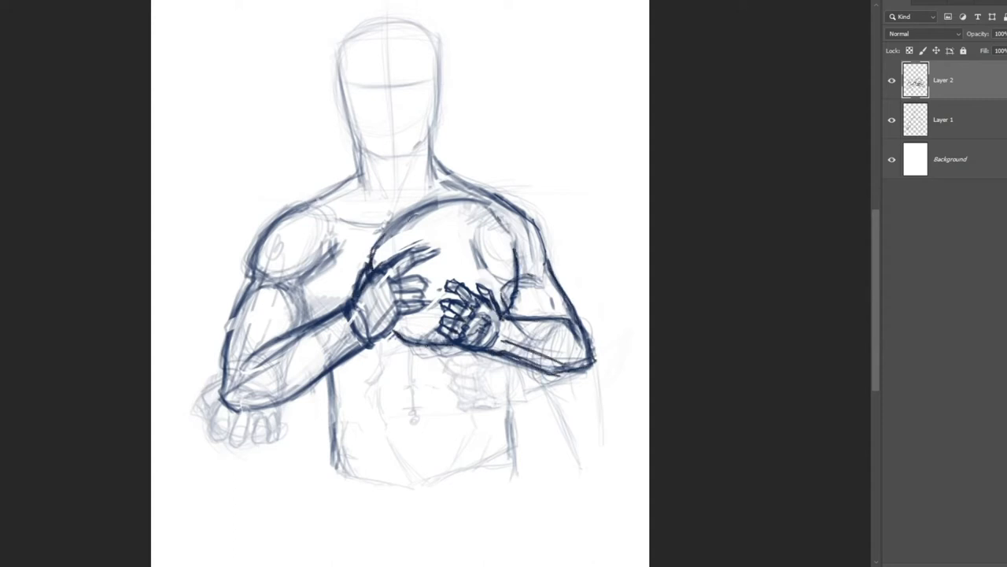
pyautogui.moveTo(307, 192); pyautogui.dragTo(331, 284)
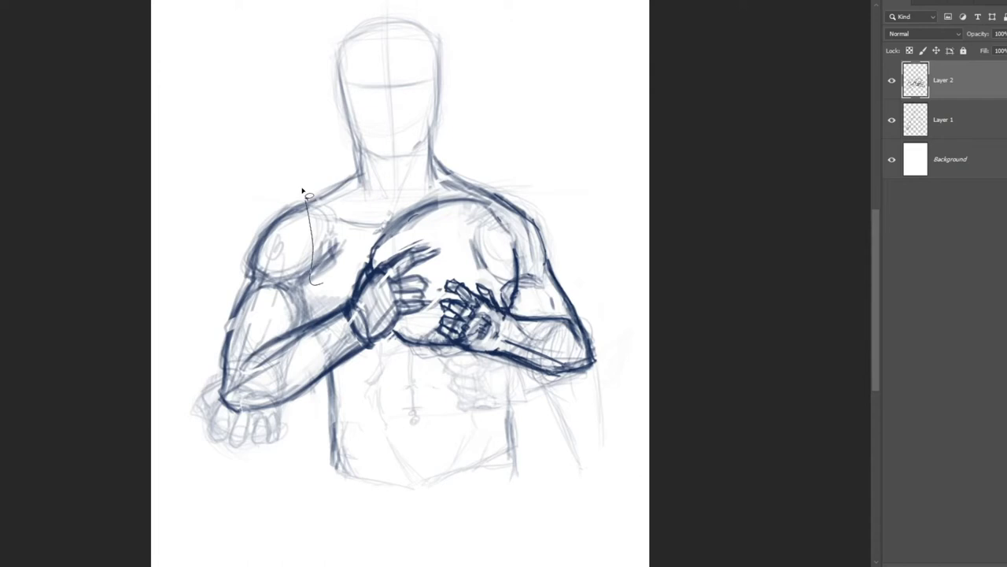
pyautogui.click(942, 119)
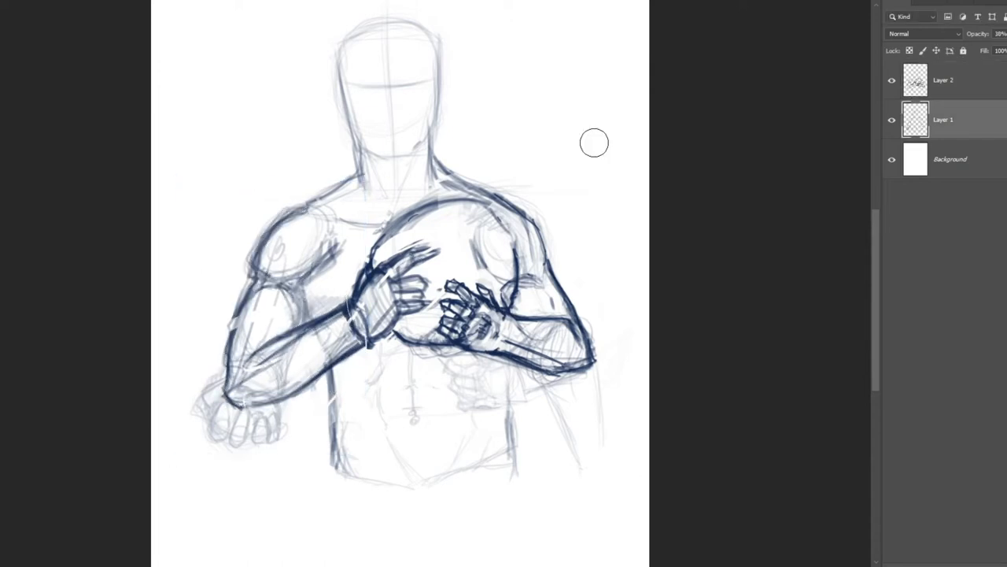
pyautogui.click(943, 79)
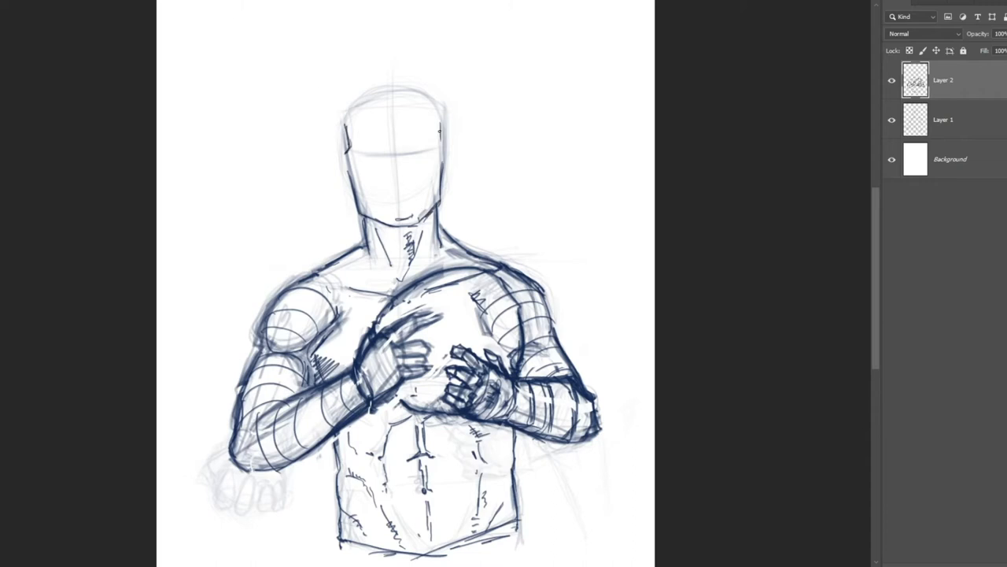
# Draw the nose, cheek and mouth lines and further detail on the face
pyautogui.moveTo(401, 158); pyautogui.dragTo(401, 185)
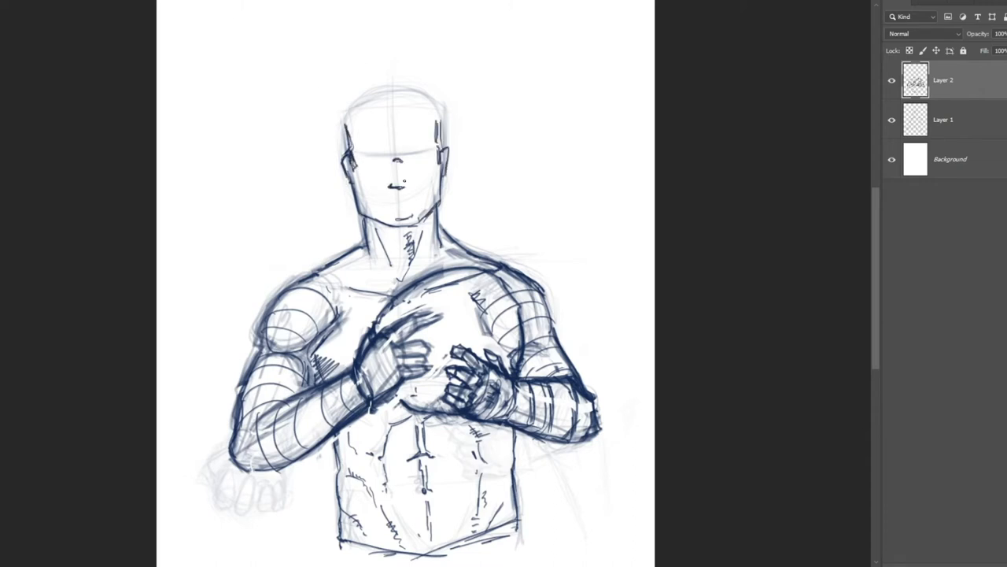
pyautogui.moveTo(397, 166); pyautogui.dragTo(405, 213)
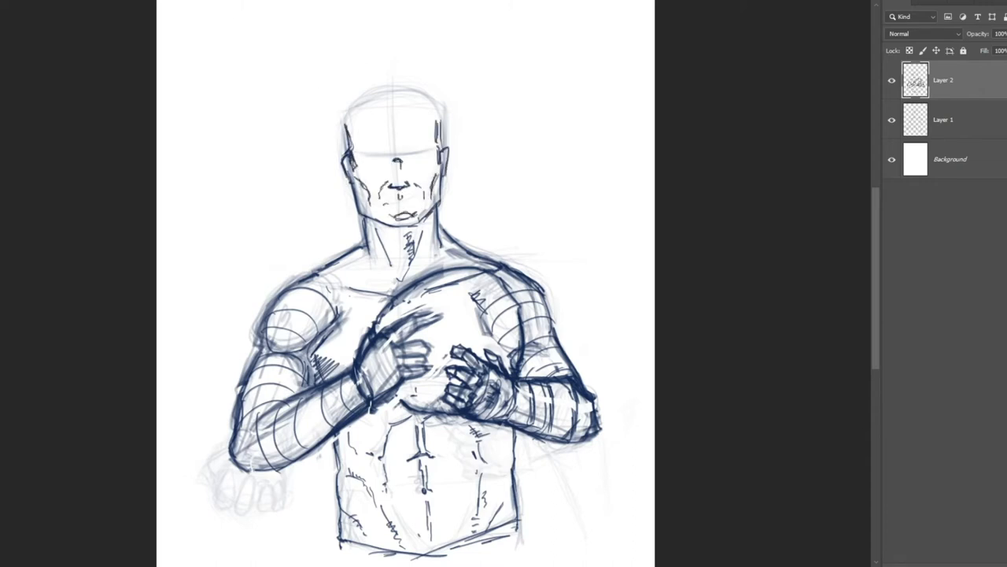
pyautogui.moveTo(362, 154); pyautogui.dragTo(425, 157)
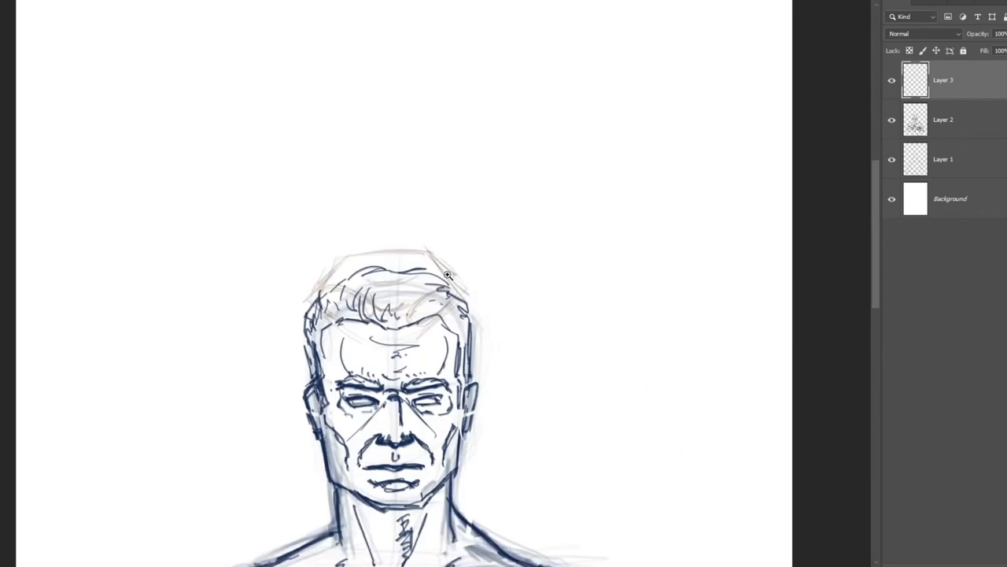
# Sketch branching antlers in light brown above the man's head
pyautogui.moveTo(448, 274); pyautogui.dragTo(519, 274)
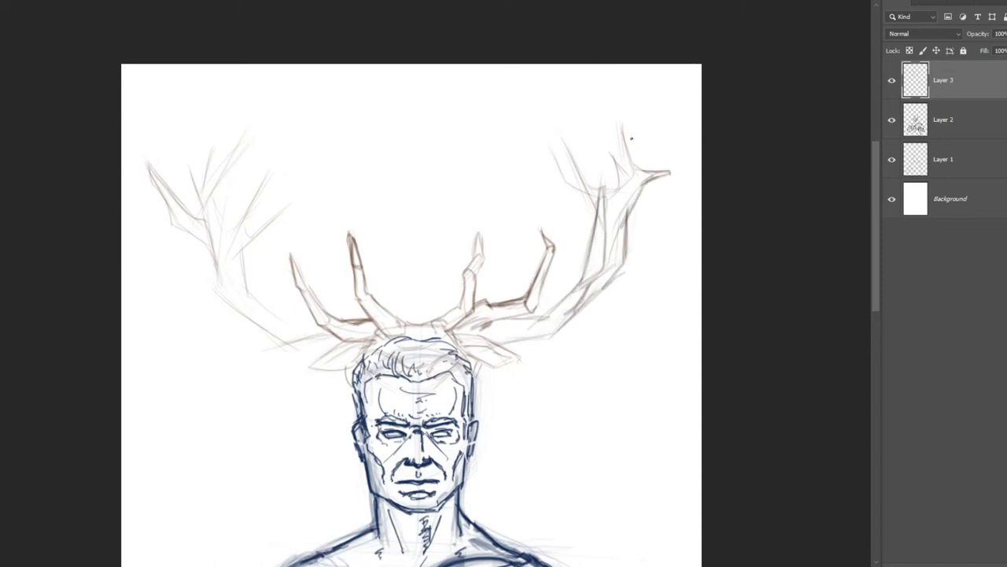
# Refine both antlers' tines, hide the body sketch layer, and thicken the antler strokes
pyautogui.moveTo(629, 134); pyautogui.dragTo(598, 181)
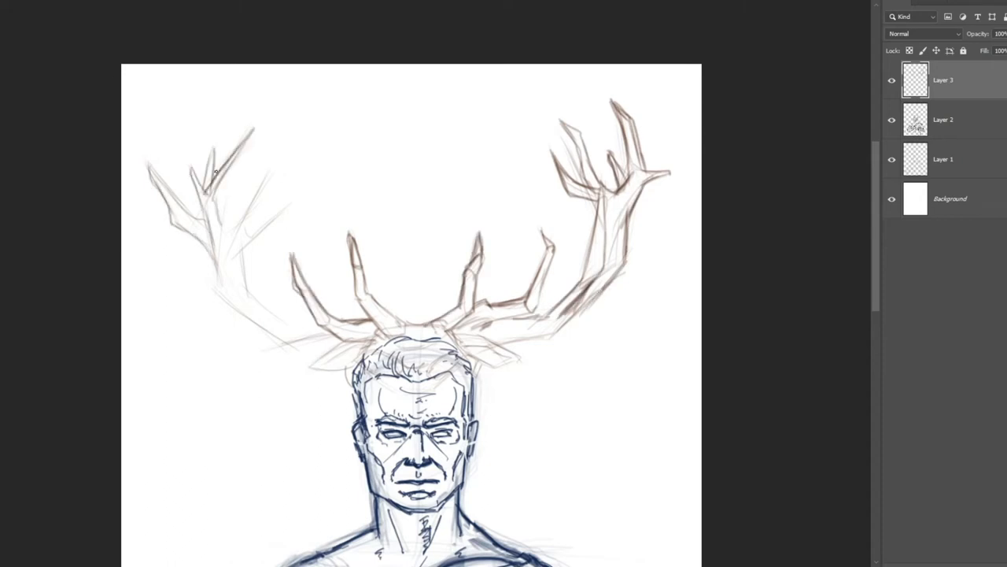
pyautogui.moveTo(220, 174); pyautogui.dragTo(244, 307)
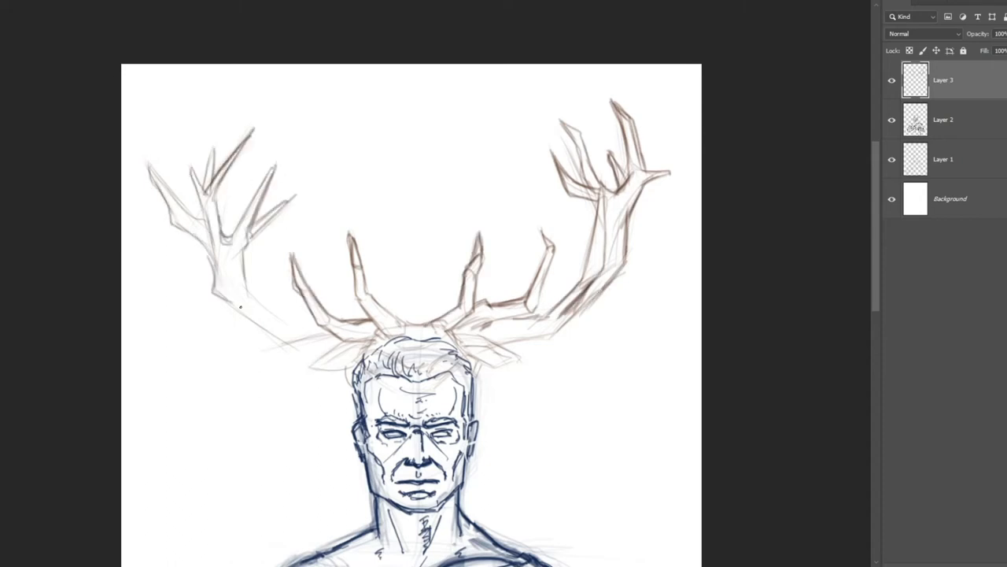
pyautogui.click(232, 4)
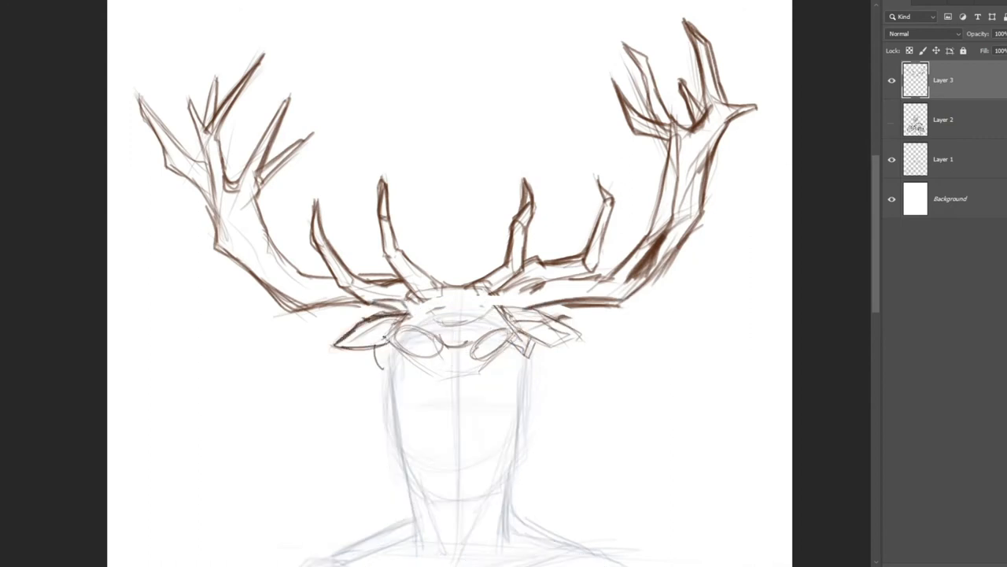
pyautogui.moveTo(409, 315); pyautogui.dragTo(487, 354)
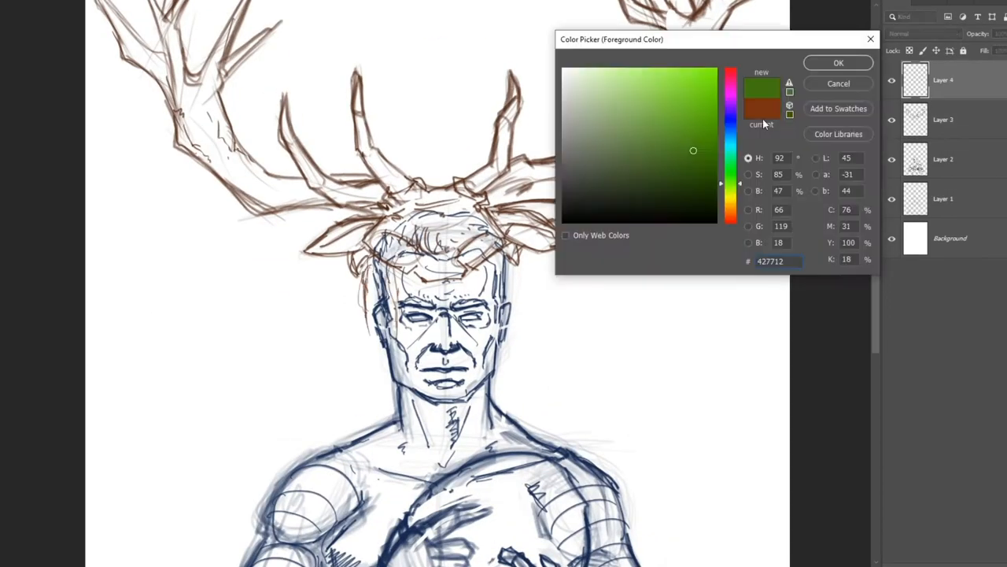
# Confirm green and brush long hair and the cape outline on Layer 4
pyautogui.click(838, 62)
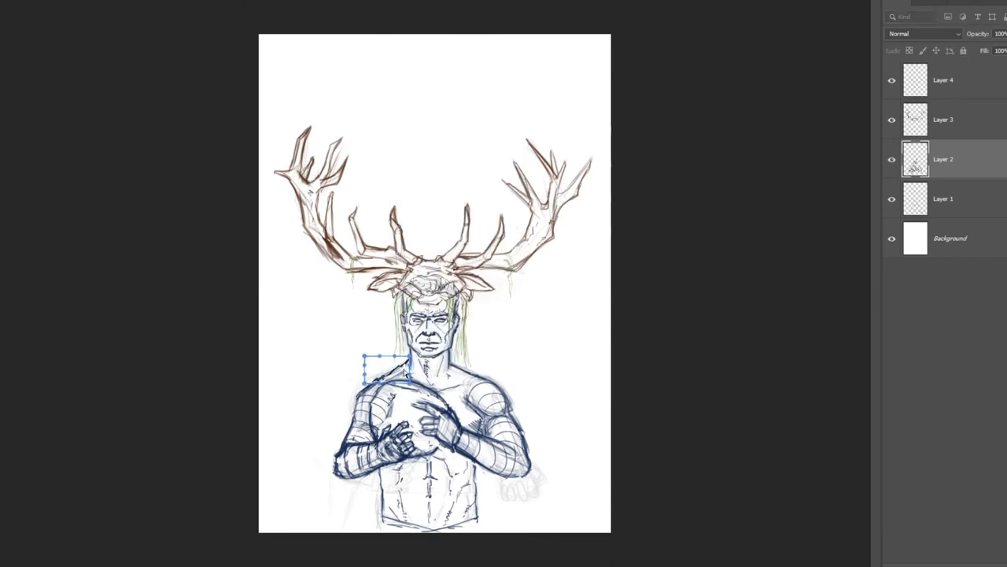
pyautogui.moveTo(385, 370); pyautogui.dragTo(469, 370)
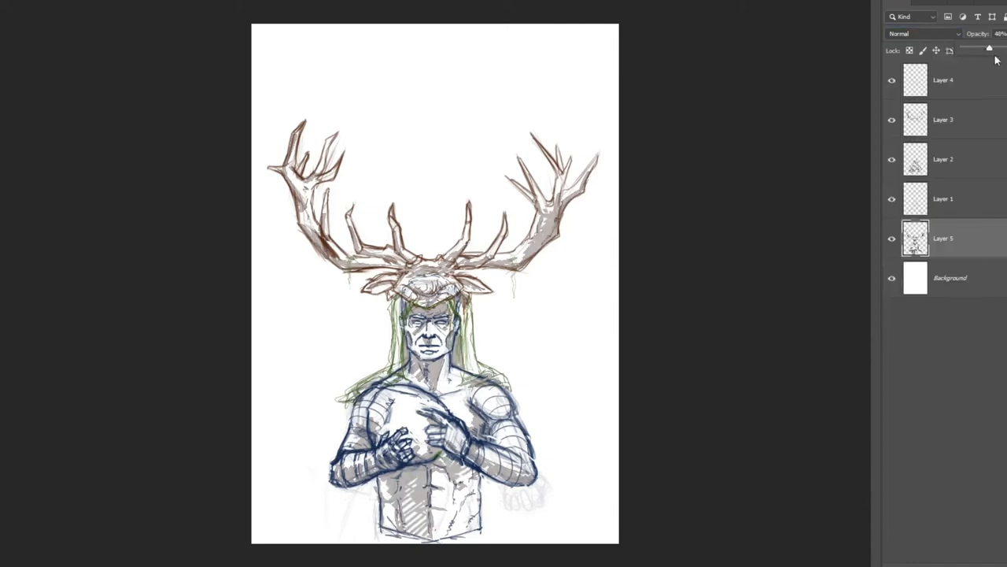
# Group the selected sketch layers with Ctrl+G
pyautogui.press('ctrl+g')
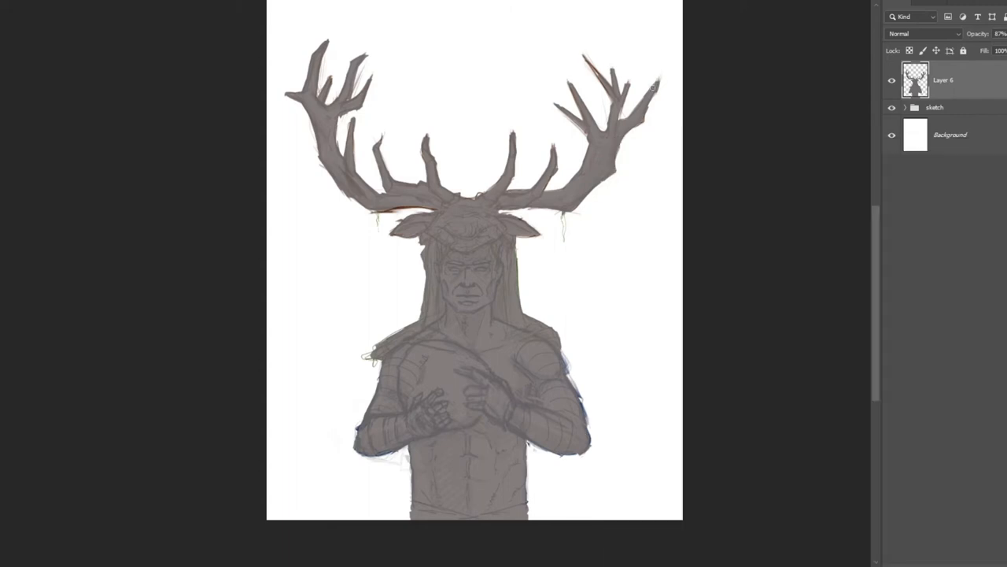
# Set the silhouette layer to 100% opacity and apply a different blend mode
pyautogui.click(892, 107)
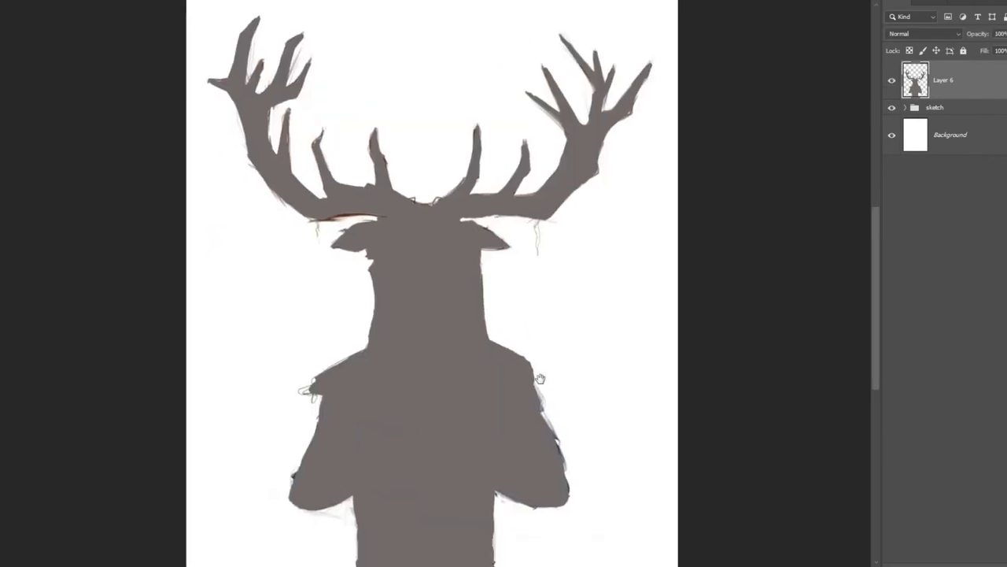
pyautogui.click(924, 33)
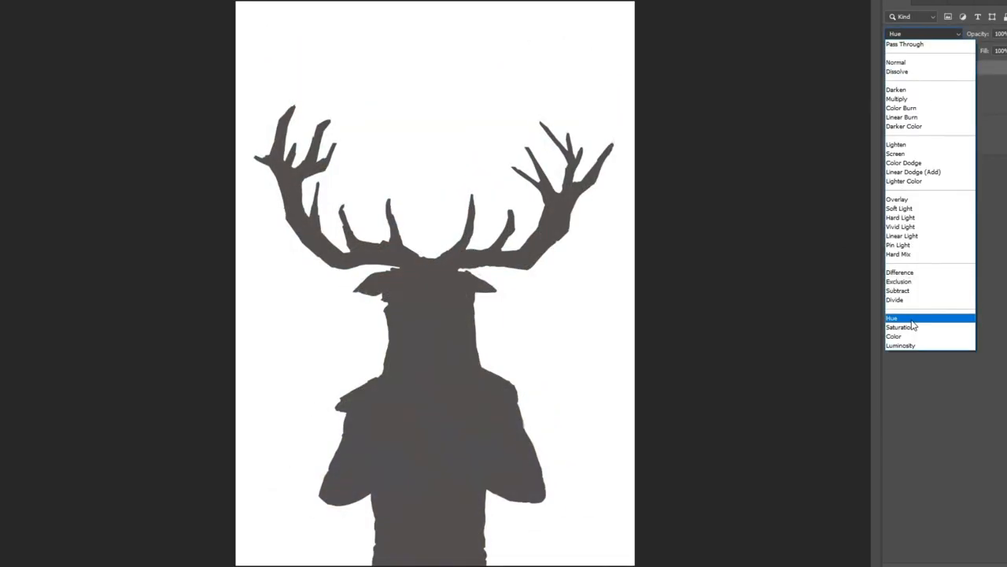
pyautogui.click(895, 300)
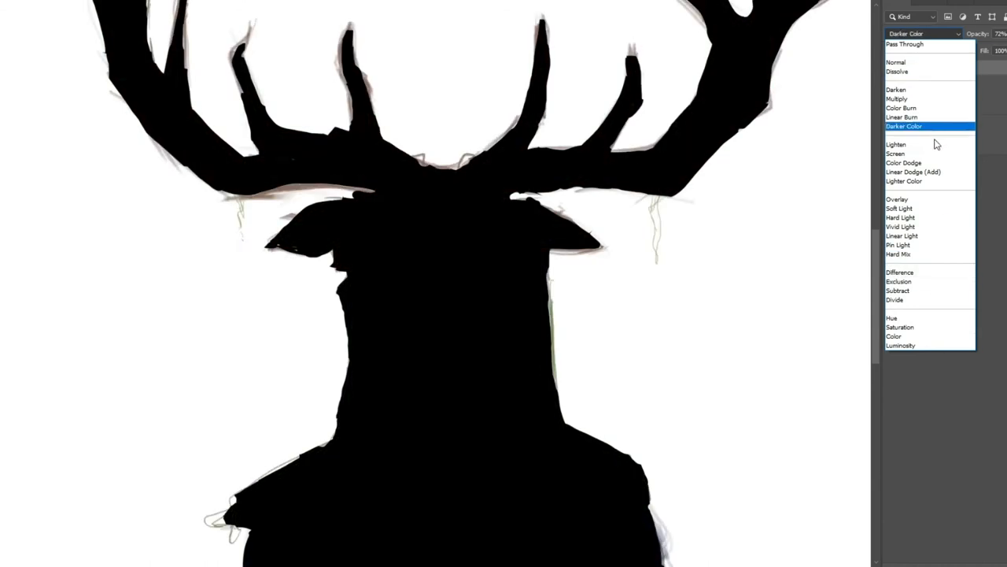
# Preview Difference and Color Burn on Layer 6, then restore Normal blending at 100% opacity
pyautogui.click(900, 271)
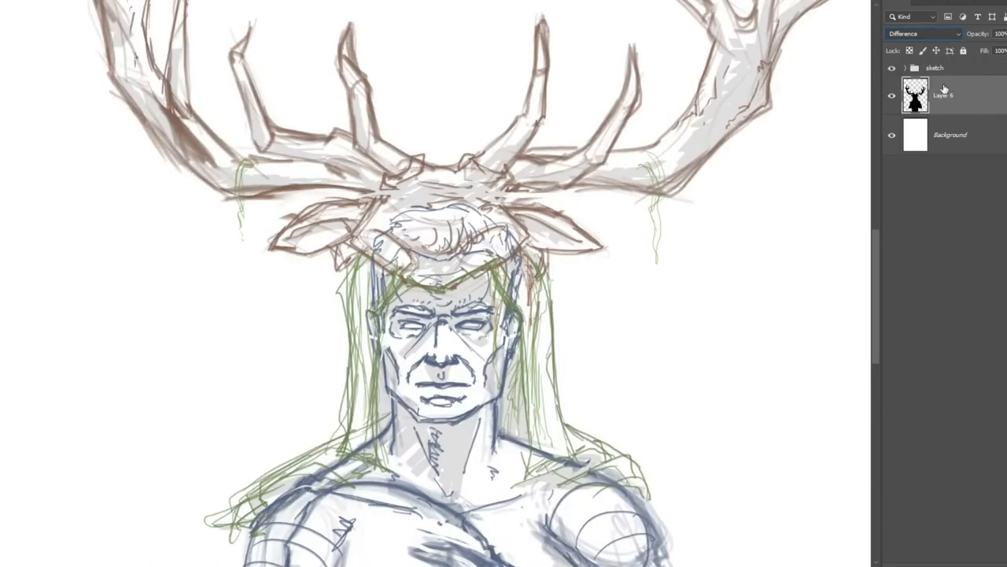
pyautogui.click(921, 33)
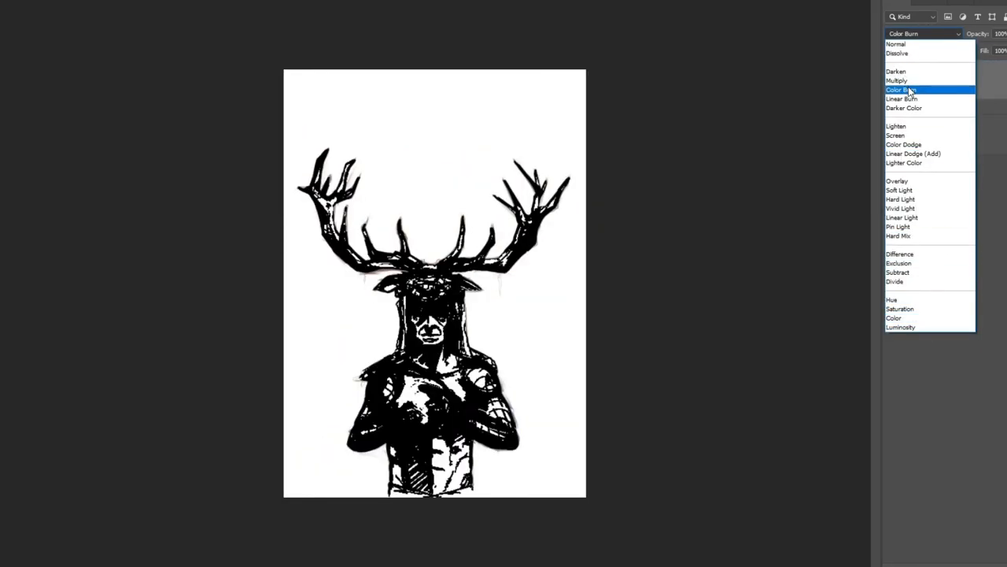
pyautogui.click(896, 44)
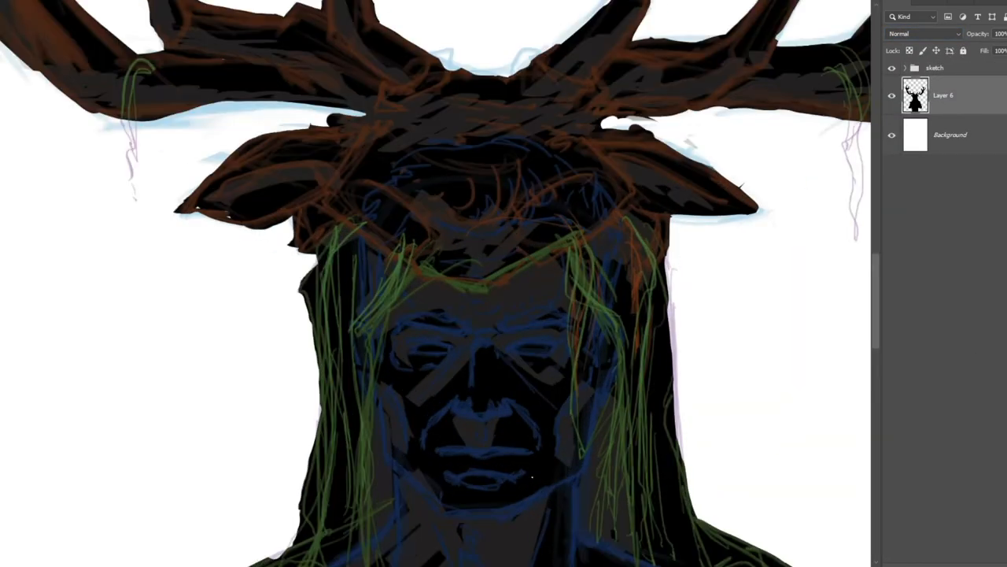
# On Layer 7, brush thin white hatching strokes over the antlers, ears and face
pyautogui.click(504, 480)
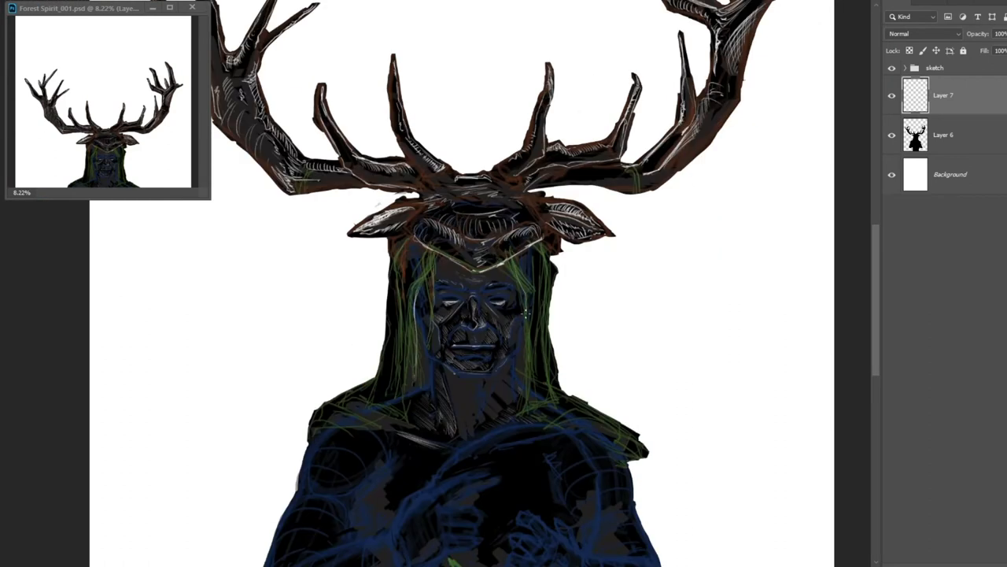
# Brush white hatch strokes on Layer 7 over the hair, shoulders, hands and held fruit
pyautogui.scroll(-3)
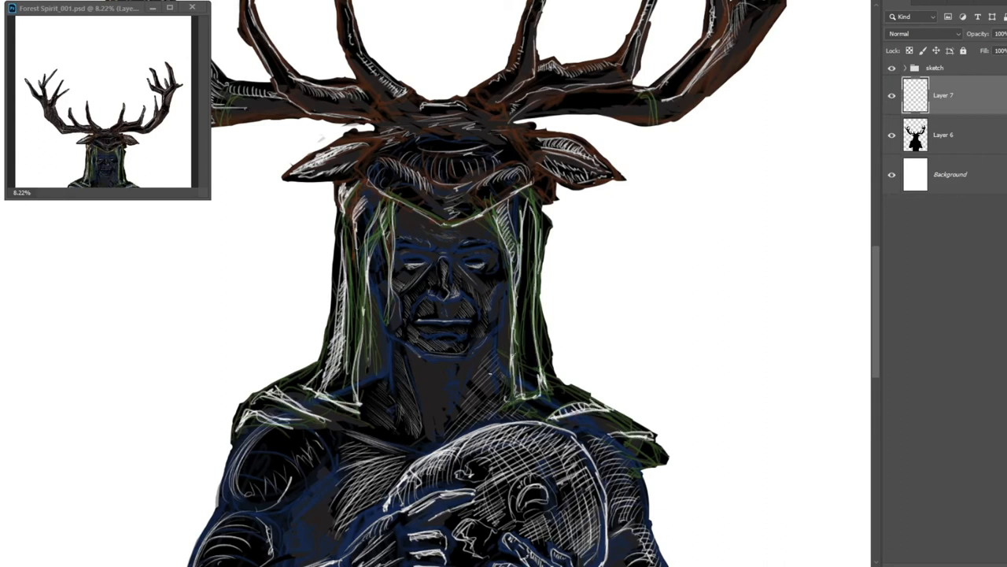
pyautogui.scroll(-3)
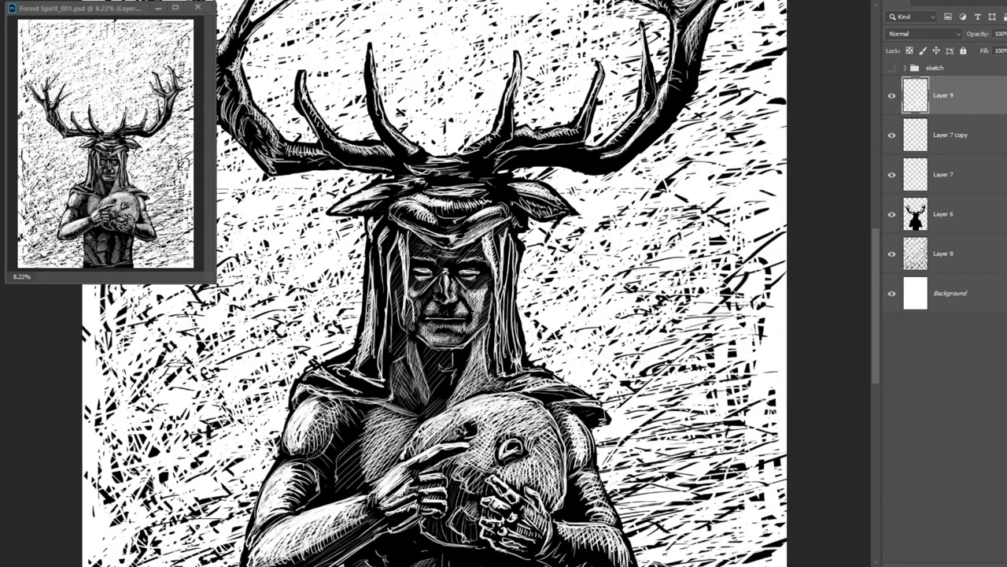
# Brush scattered black scratch marks on the background layers around the figure
pyautogui.scroll(-3)
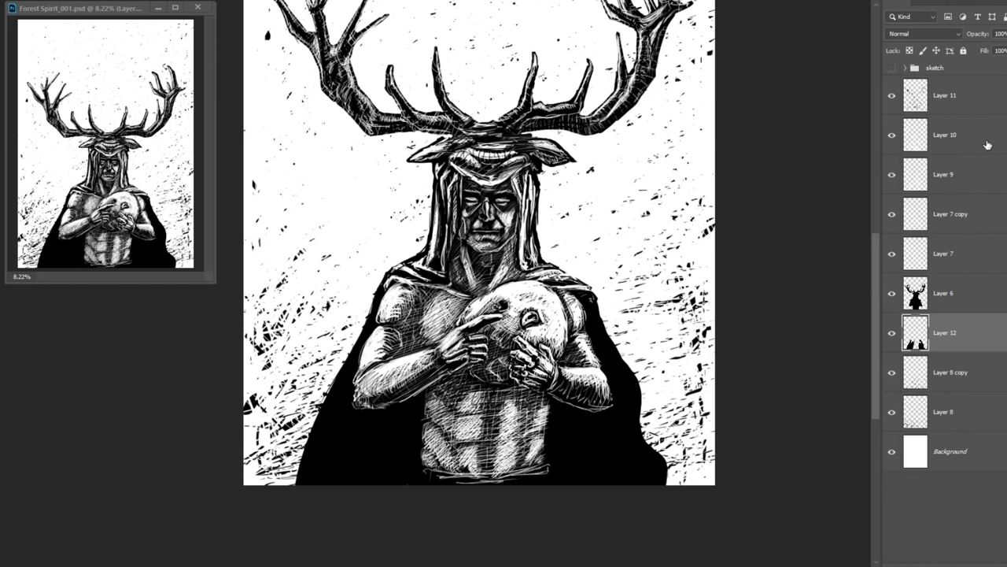
# Select Layer 10, then Layer 11, and add new Layer 13 above it
pyautogui.click(944, 134)
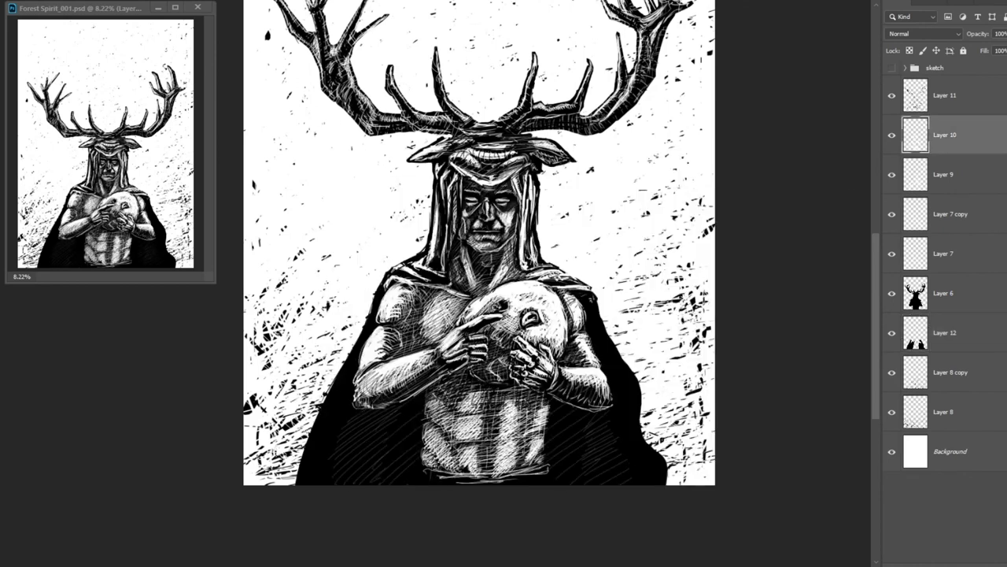
pyautogui.click(944, 95)
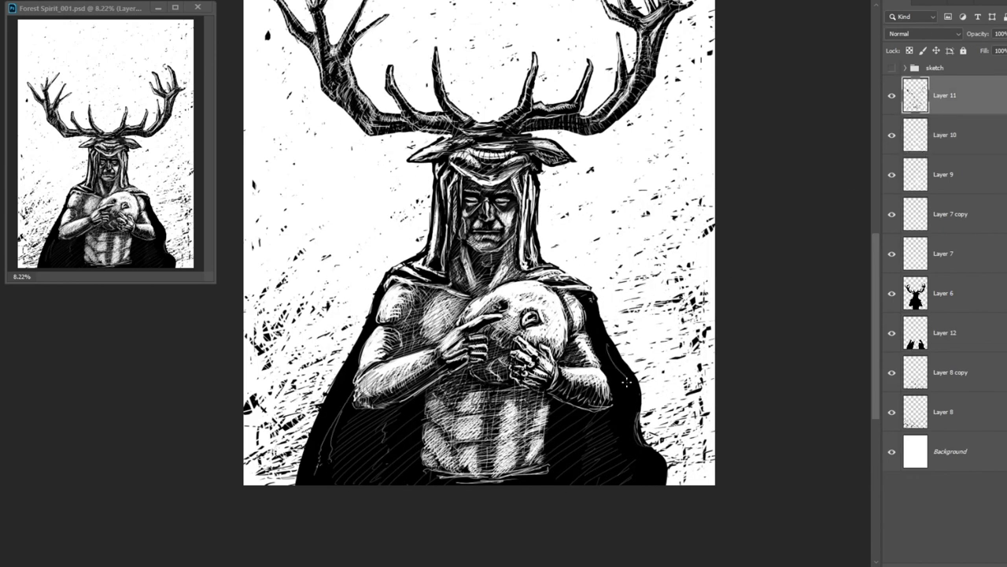
pyautogui.click(944, 135)
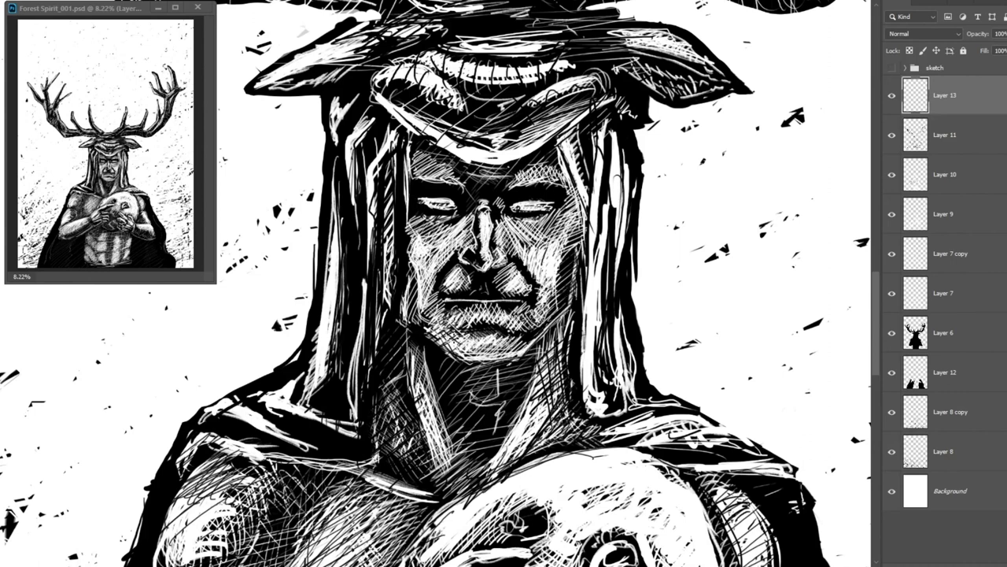
pyautogui.scroll(-3)
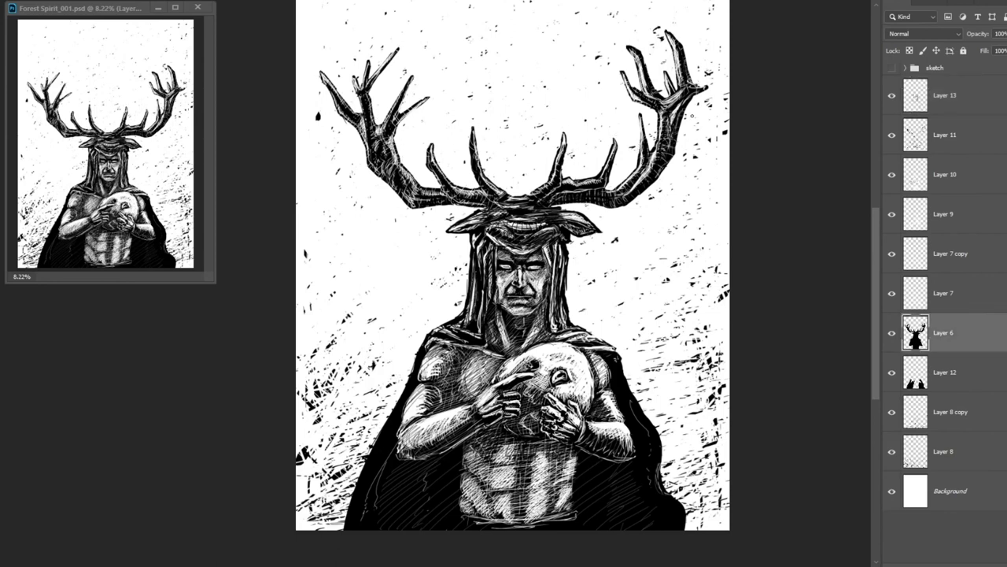
pyautogui.click(943, 371)
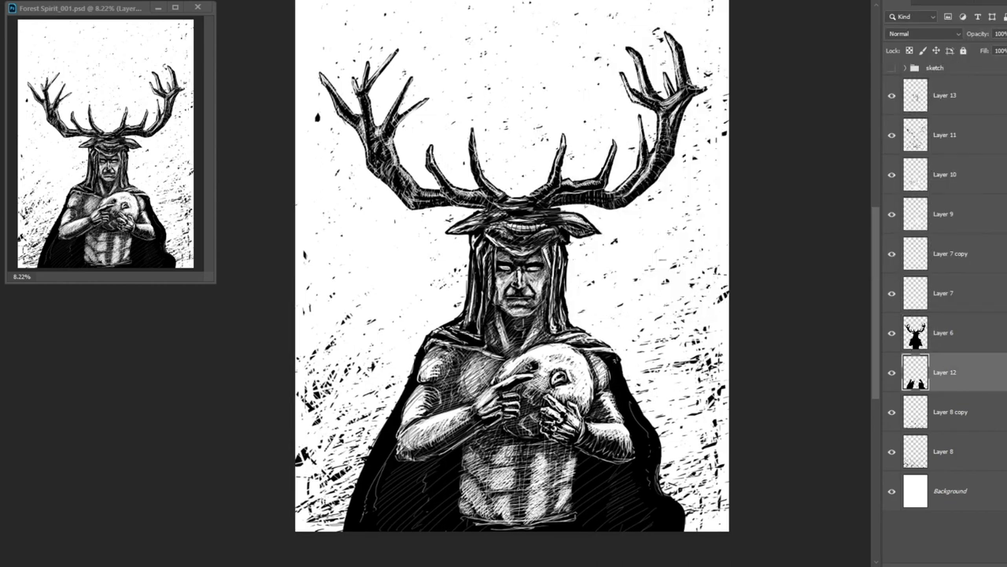